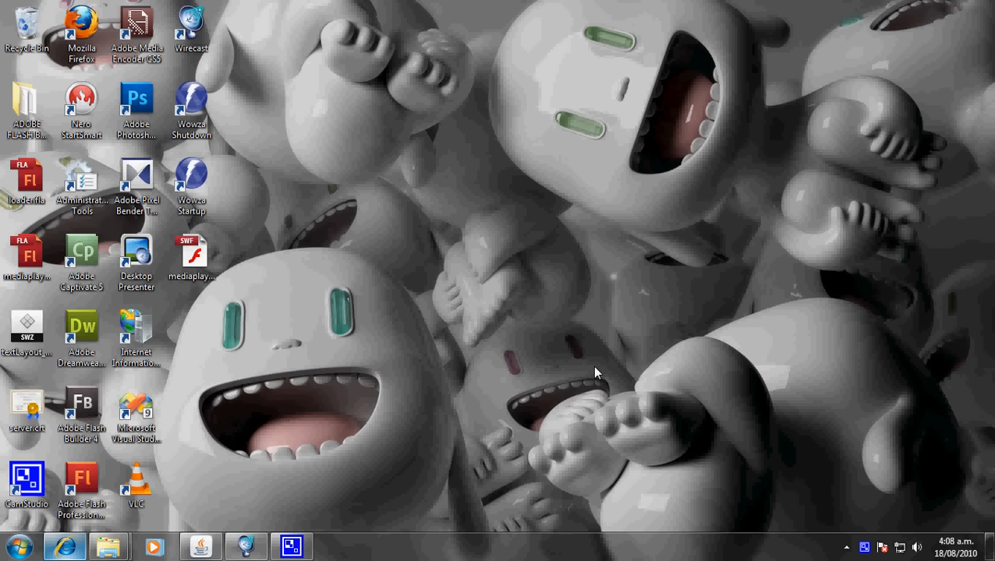
mouse_move(196, 465)
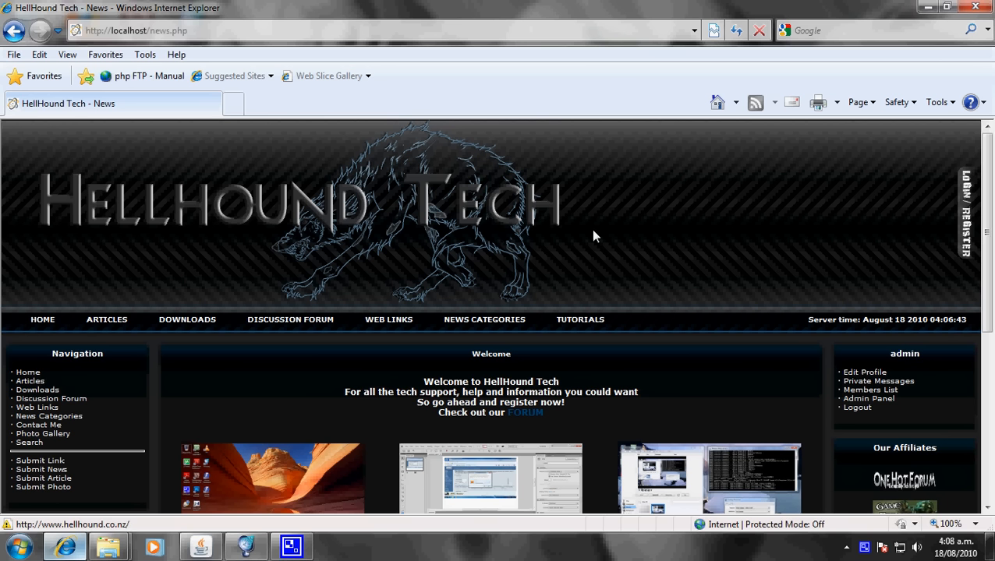
Step: Scroll down to the HHT Radio box and launch the 'Listen to HHT Radio' pop-up
scroll(down, 3)
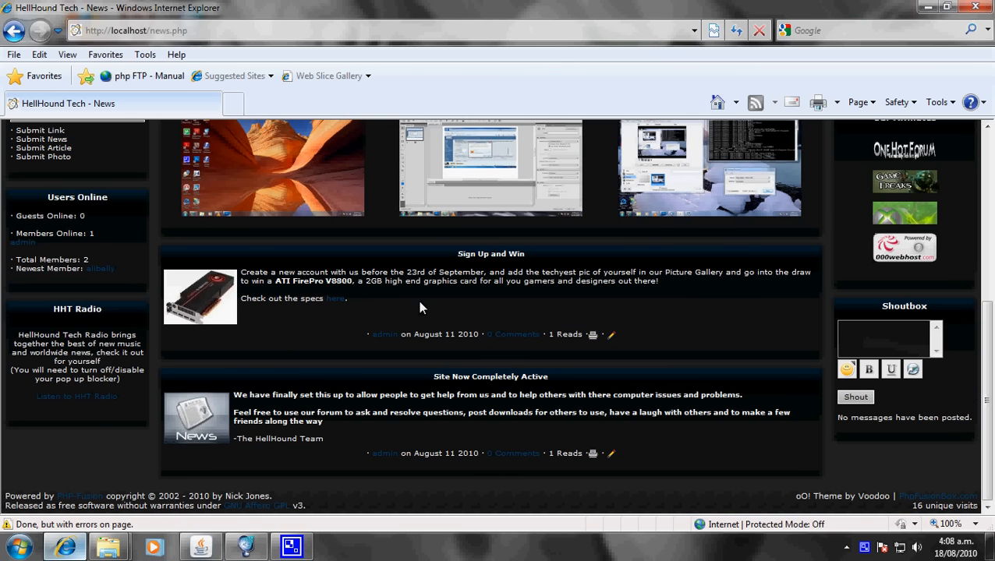
scroll(up, 3)
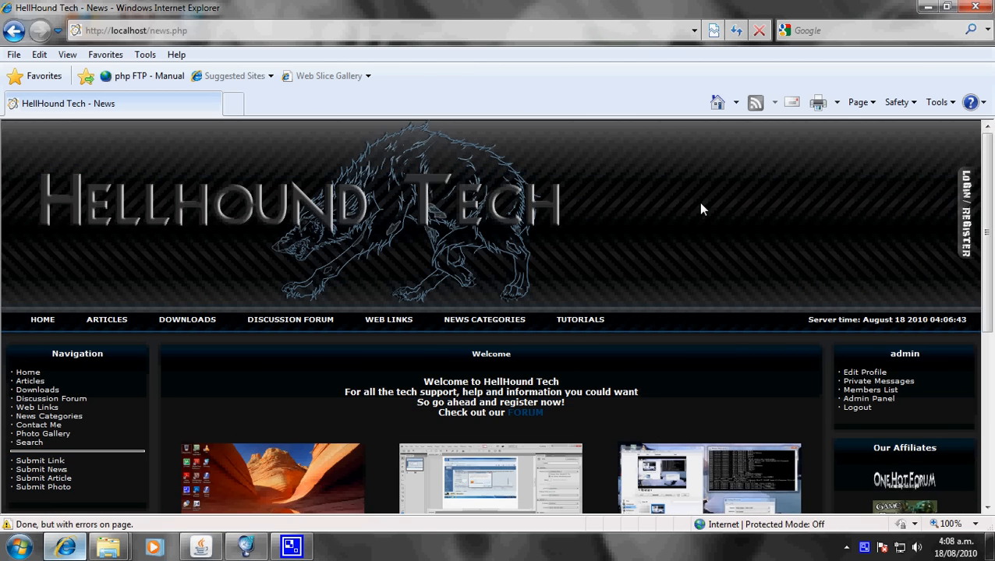
scroll(down, 3)
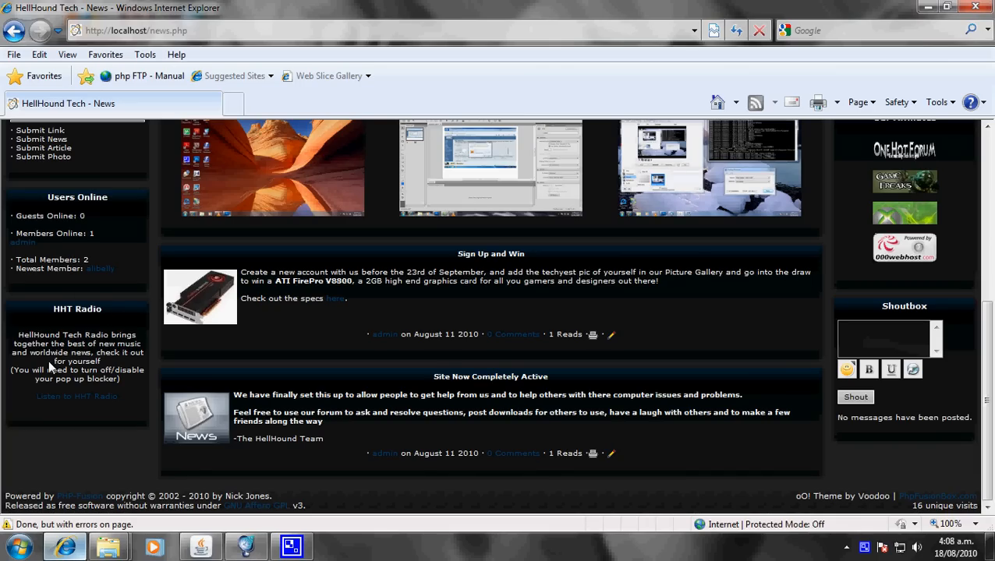
mouse_move(76, 401)
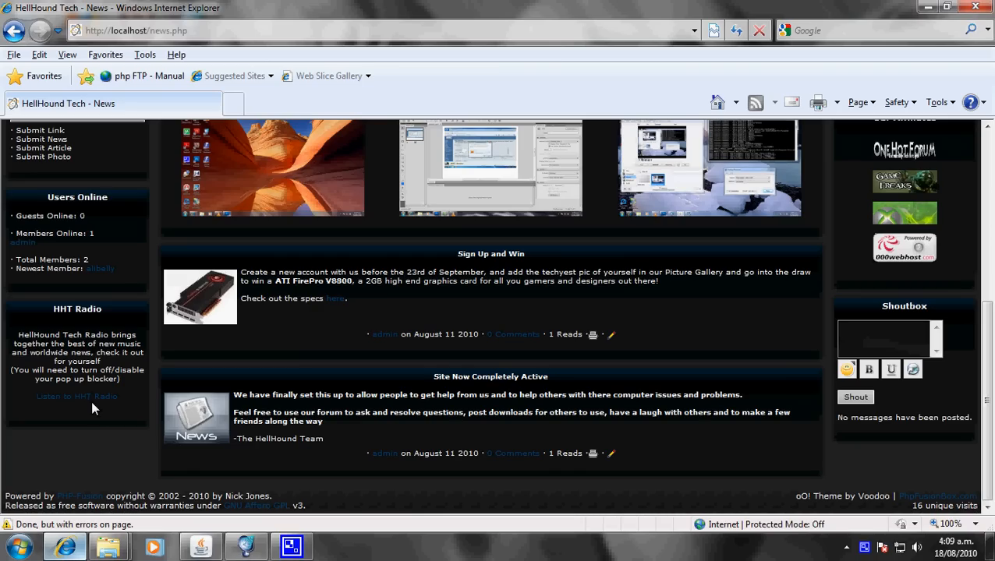
mouse_move(92, 406)
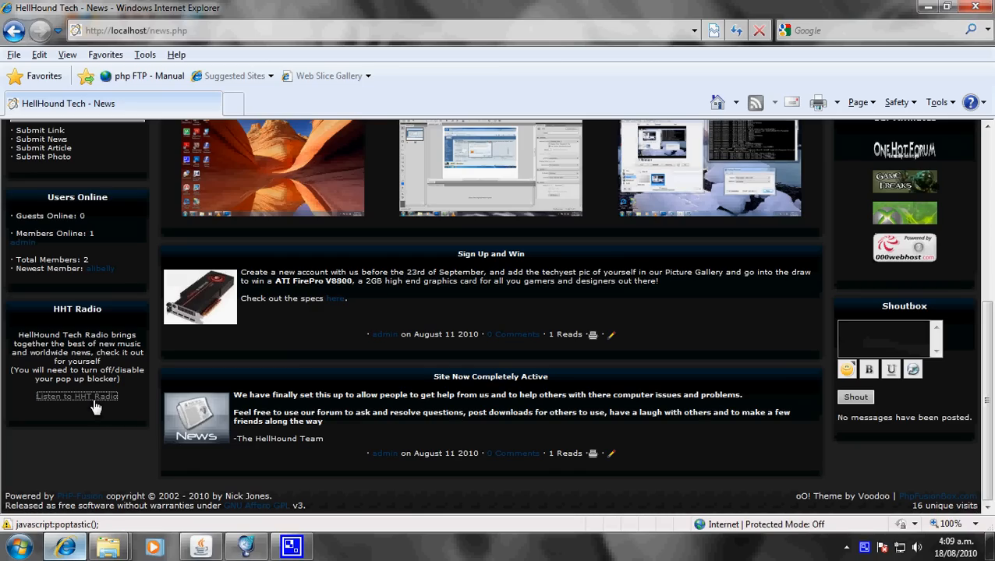
click(76, 396)
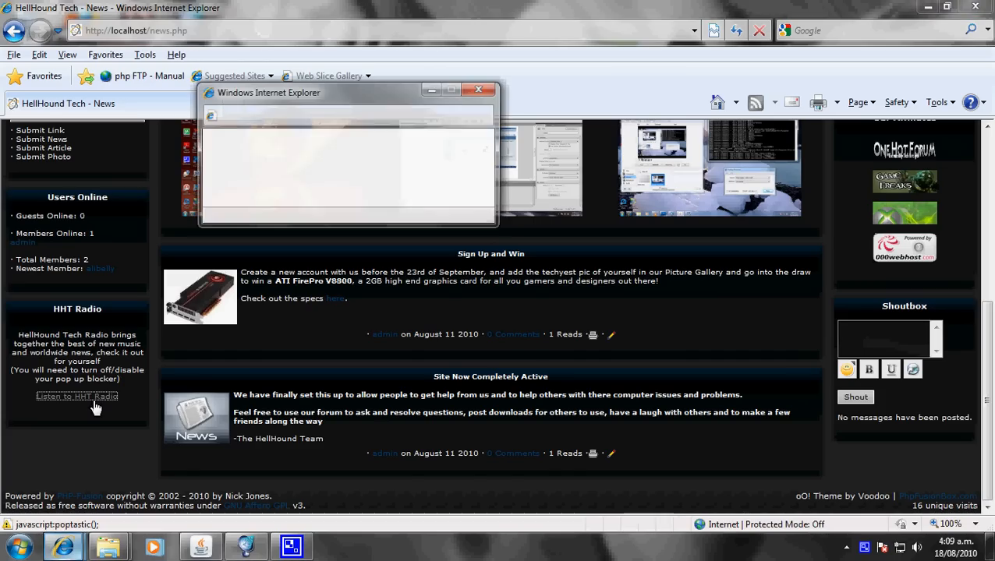